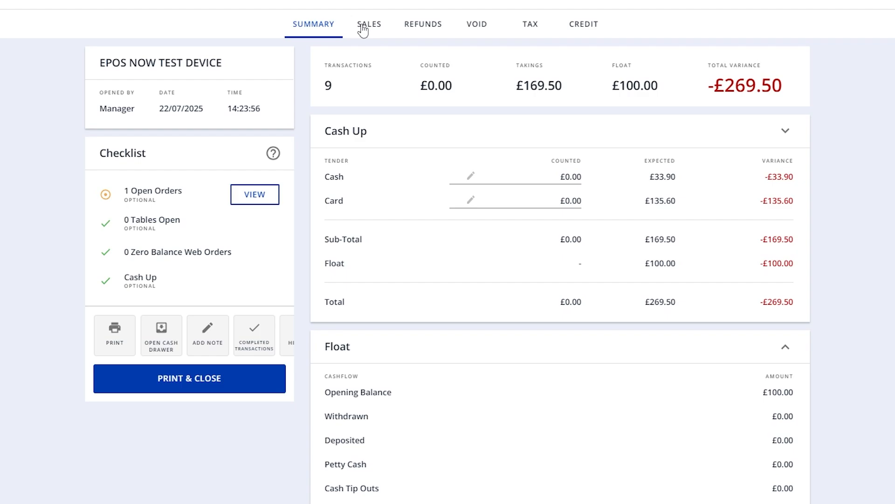
- Check the day's sales breakdown, return to the summary, and start opening the till
left_click(523, 24)
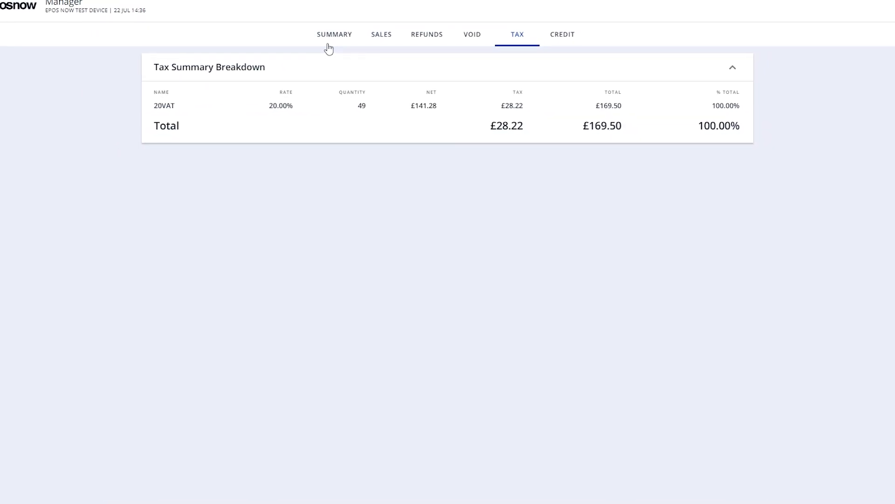
left_click(335, 34)
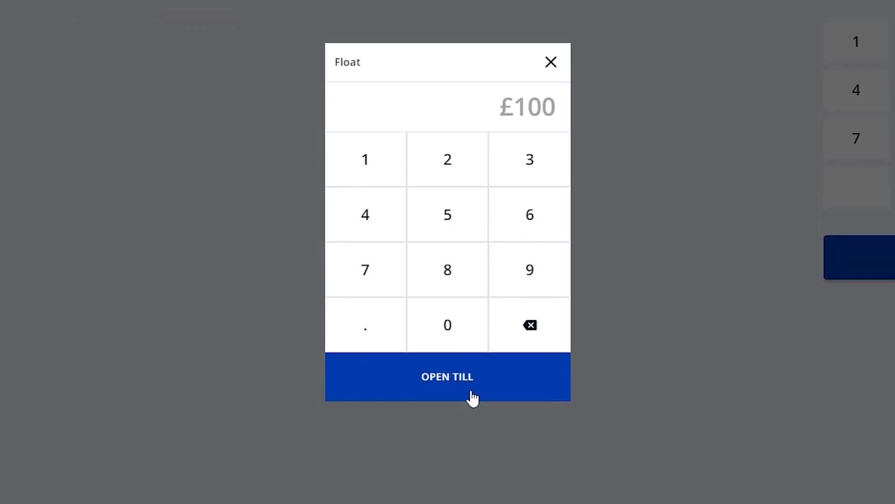
left_click(447, 377)
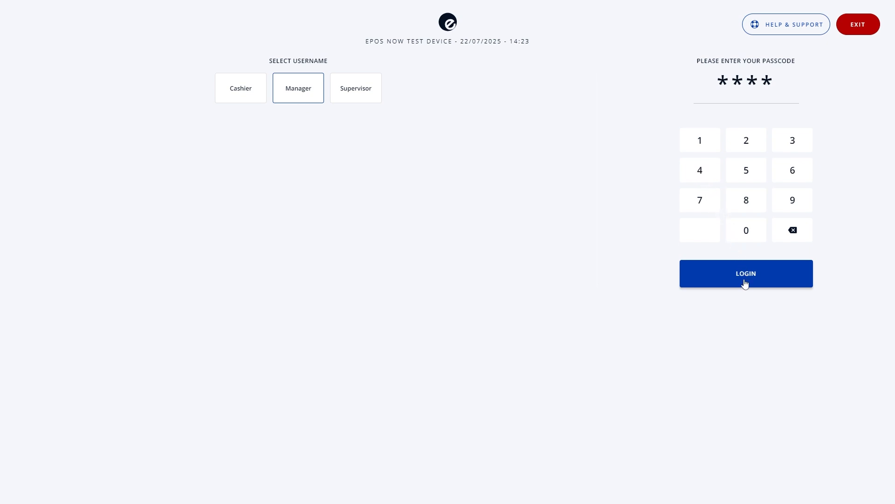
- Log in as Manager and open the till with a £100 float
left_click(745, 273)
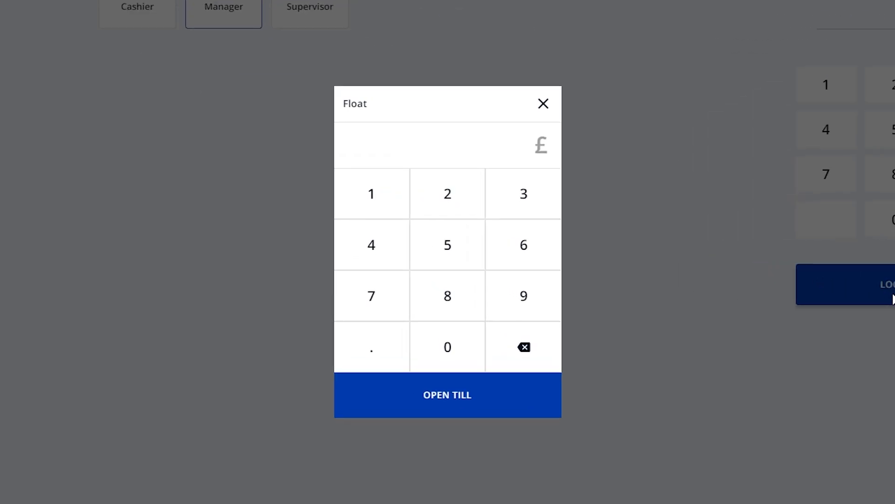
mouse_move(674, 273)
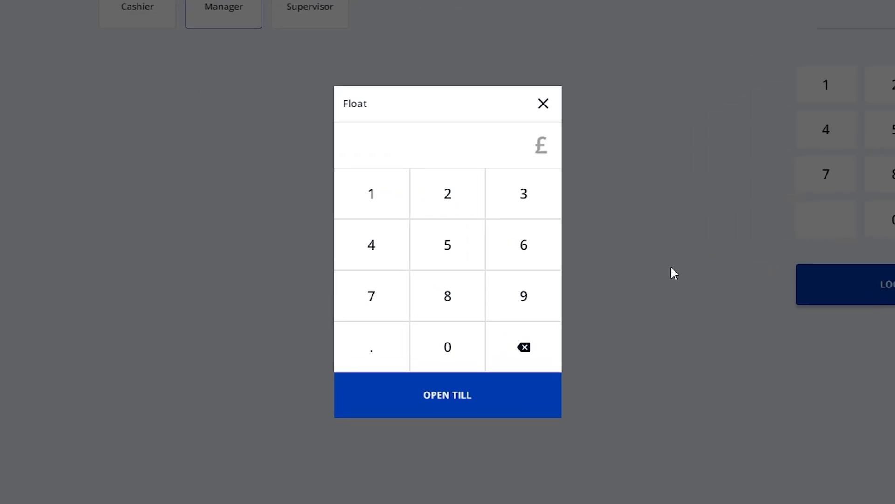
left_click(447, 347)
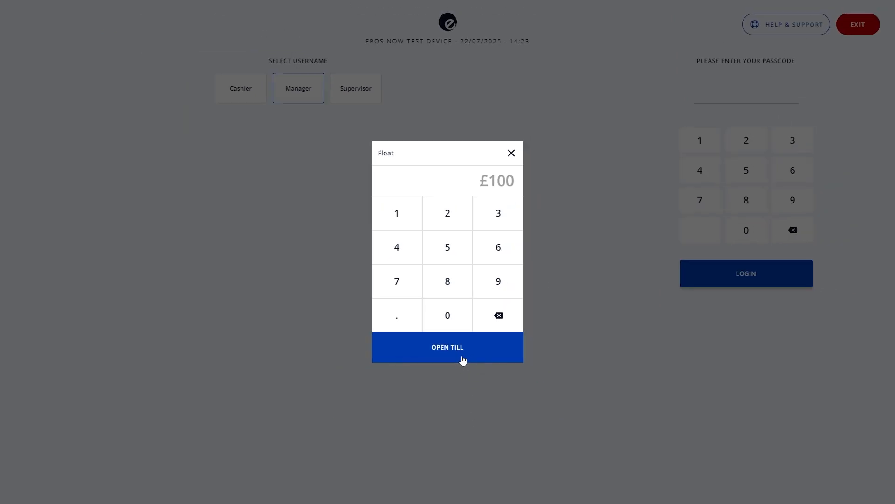
left_click(447, 347)
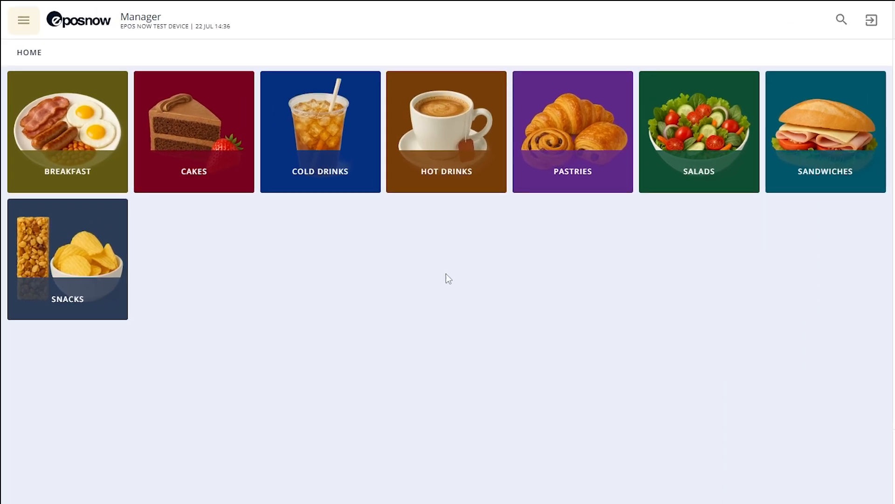
- Bring up Admin > Close Till from the main menu
left_click(23, 19)
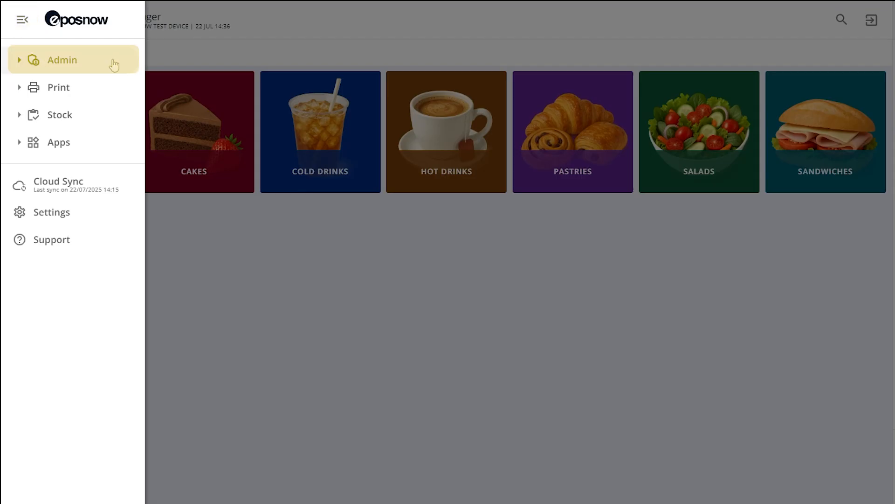
left_click(62, 59)
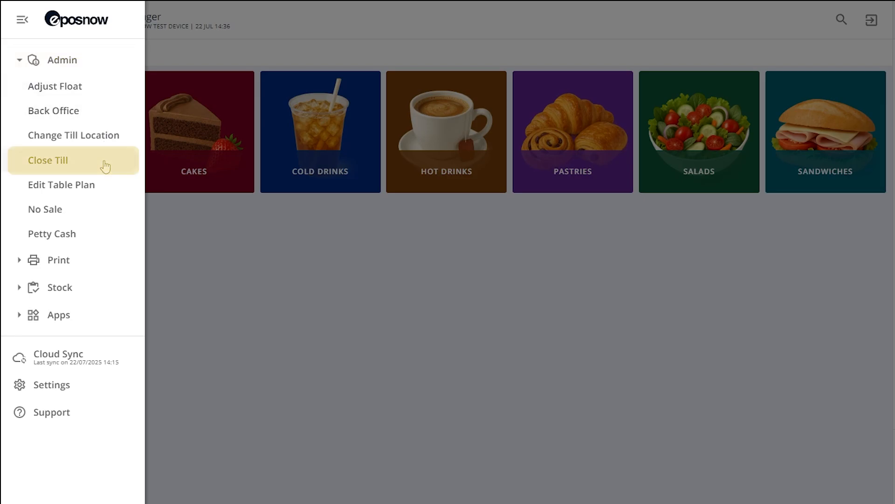
left_click(47, 160)
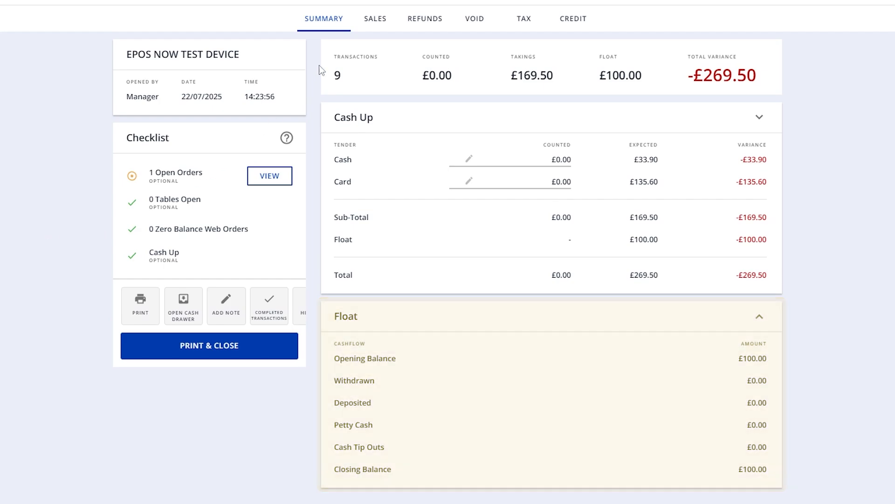
- Review the Sales and Tax breakdowns, then return to the Summary tab
left_click(375, 18)
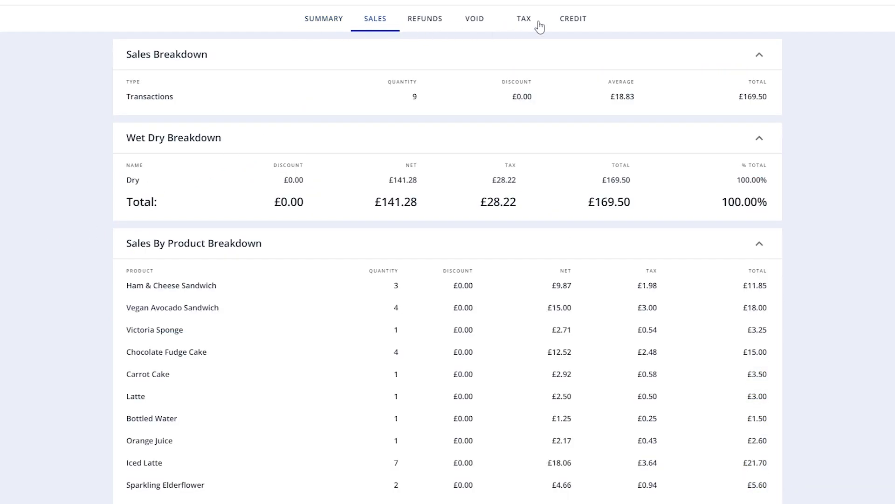
left_click(523, 18)
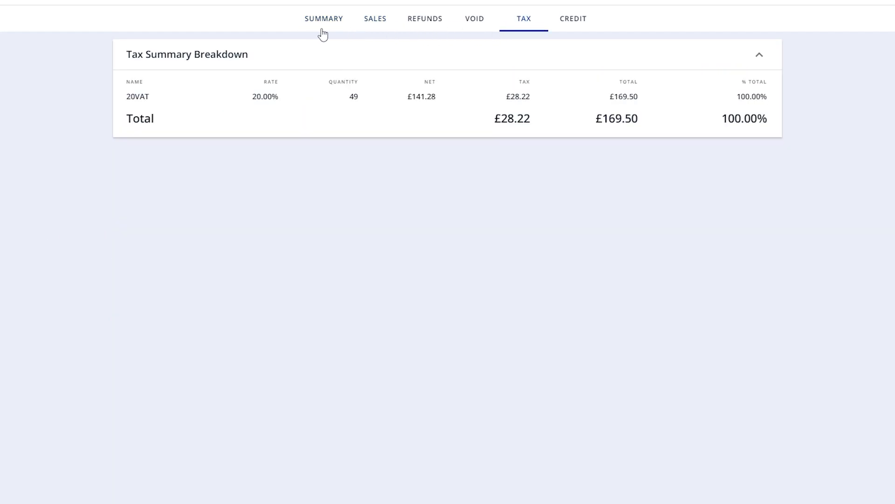
left_click(324, 18)
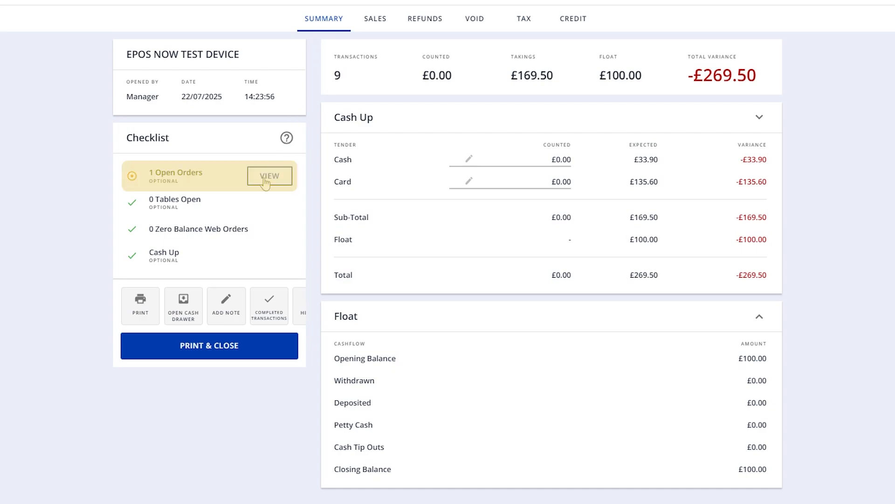
- View and clear the one open order, then reopen the Admin menu
left_click(269, 176)
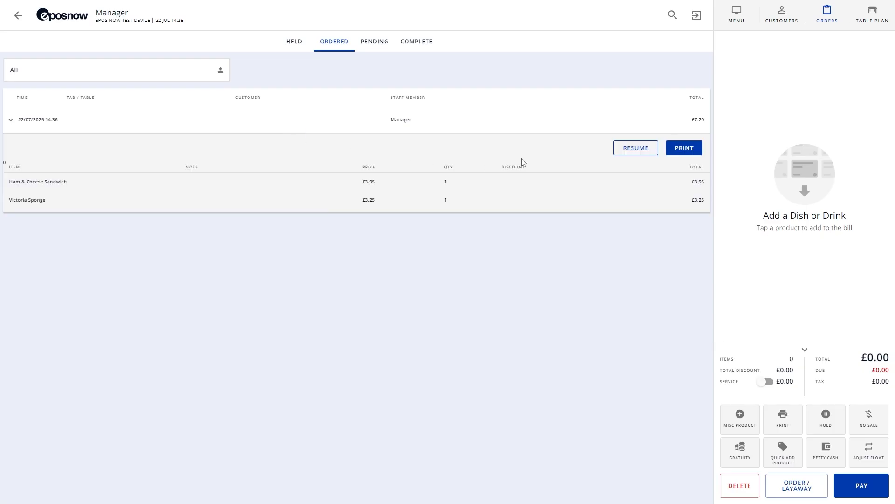
left_click(736, 13)
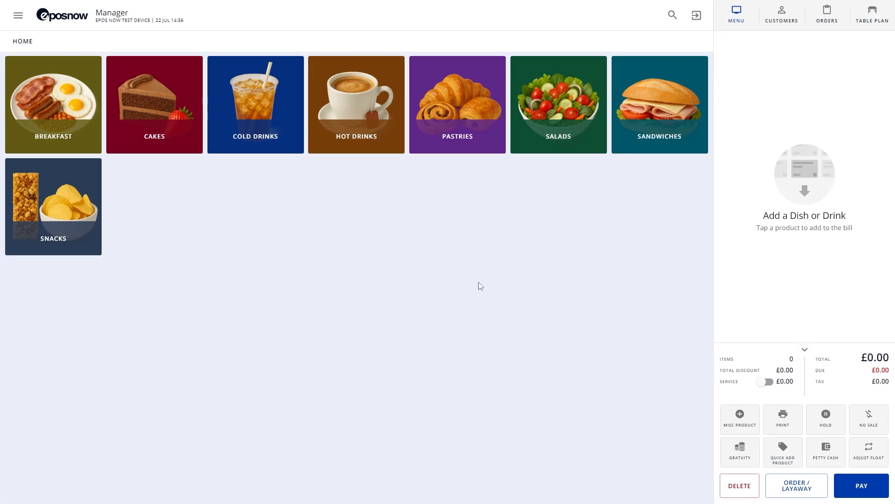
left_click(17, 14)
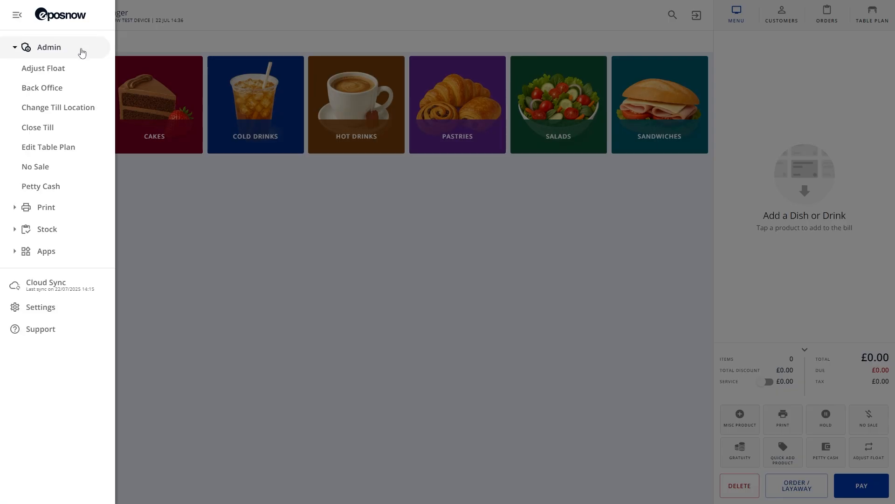
left_click(38, 127)
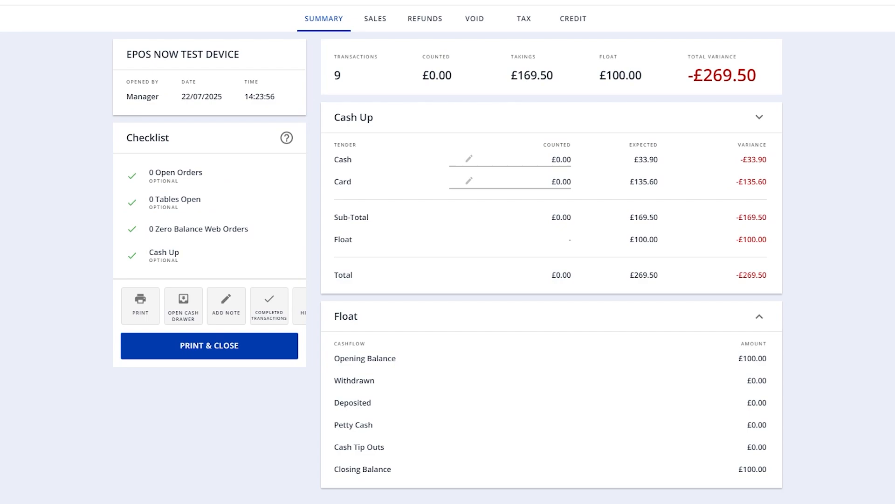
- Record counted cash of £133.90
left_click(509, 159)
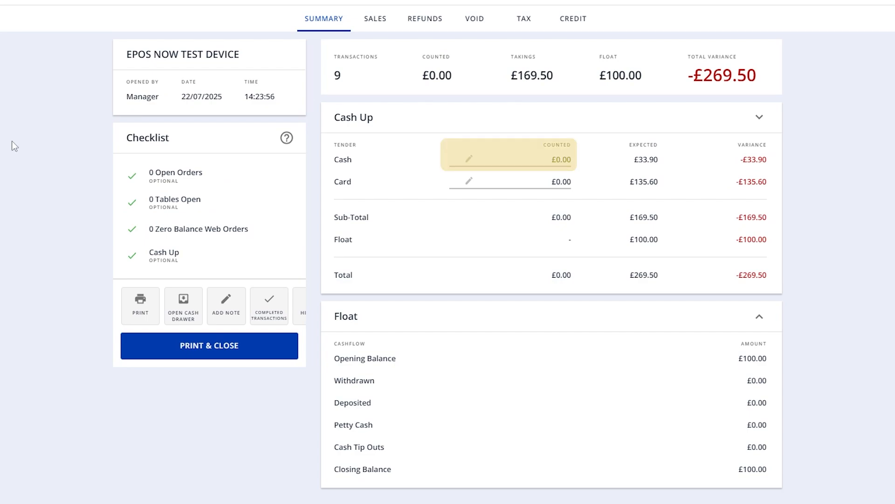
left_click(468, 158)
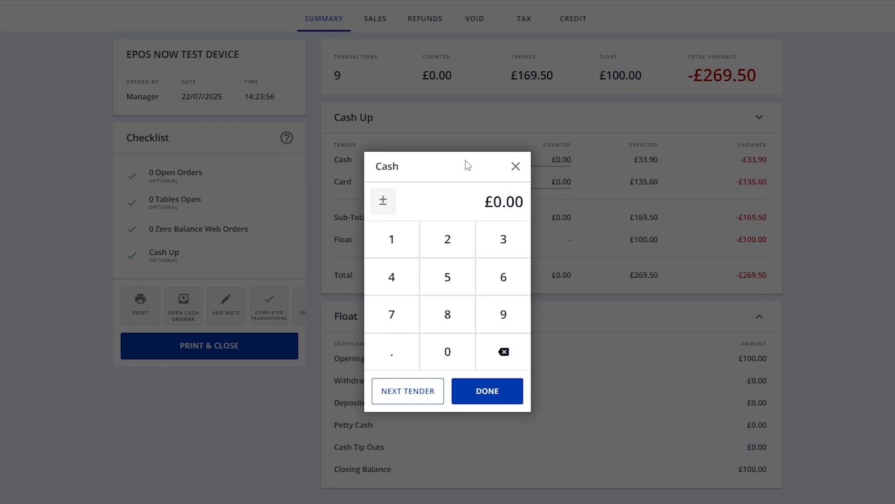
left_click(391, 239)
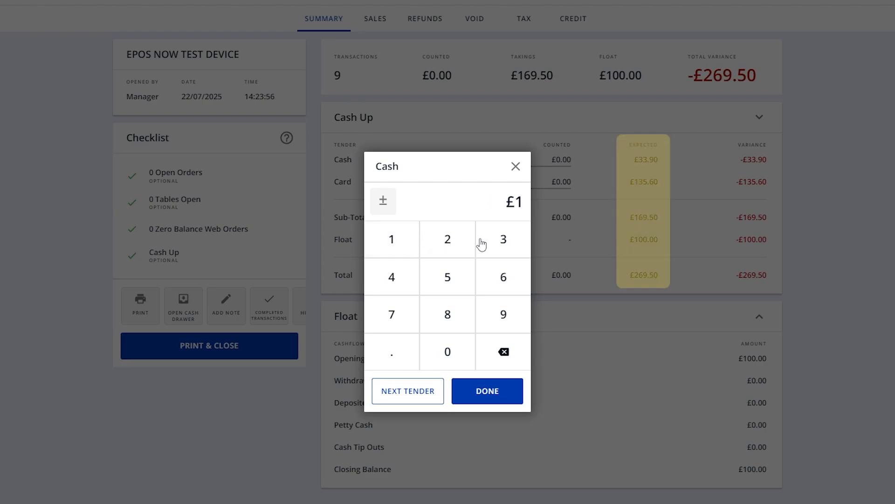
left_click(391, 352)
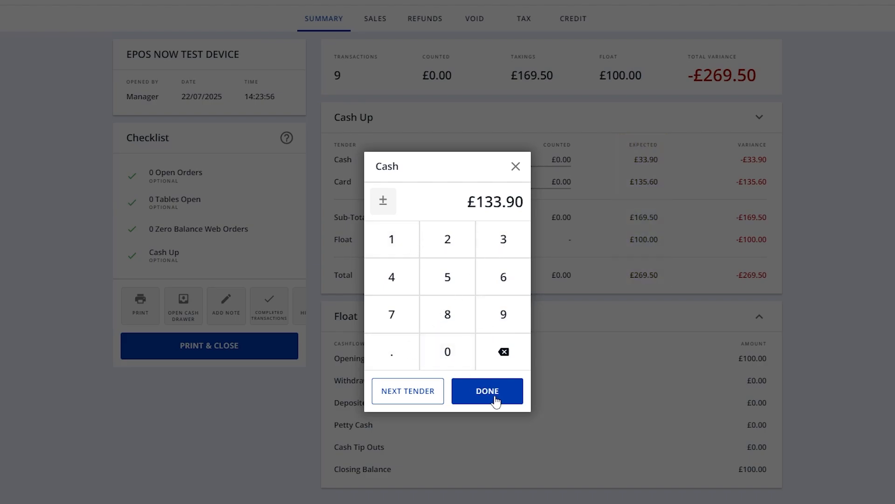
left_click(487, 391)
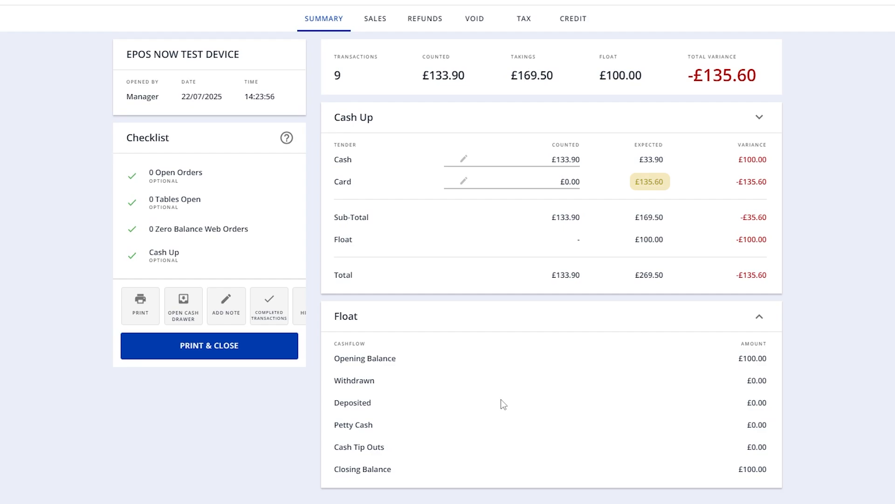
mouse_move(483, 275)
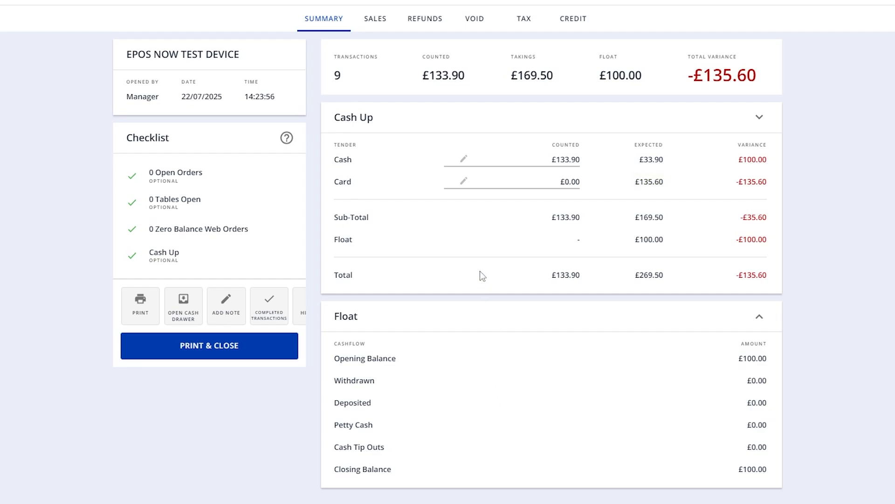
- Record counted card takings of £135.60 and choose Print & Close
left_click(461, 181)
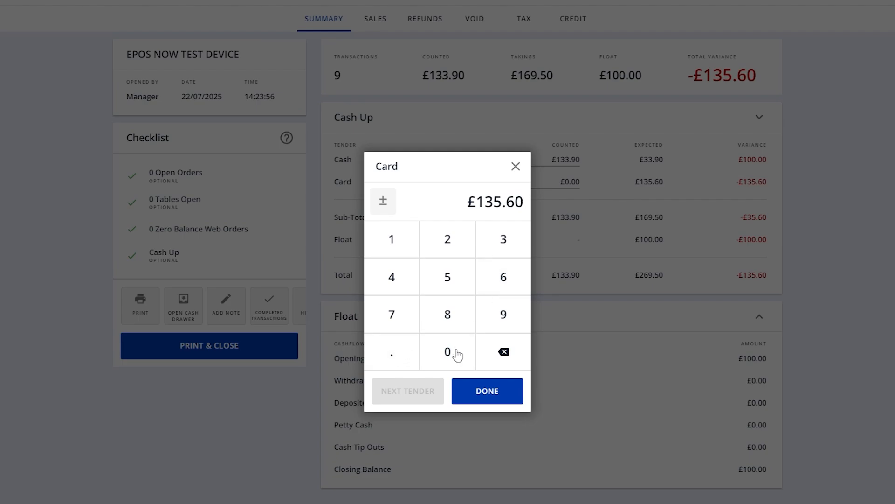
left_click(487, 391)
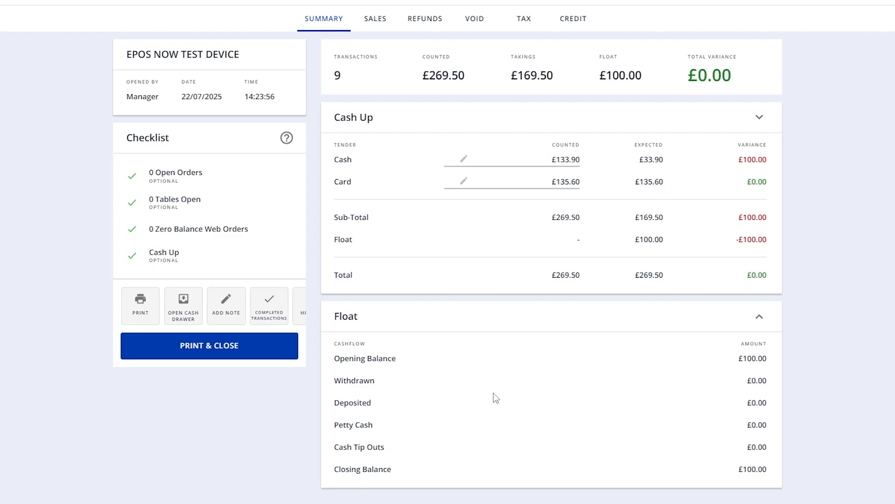
left_click(209, 345)
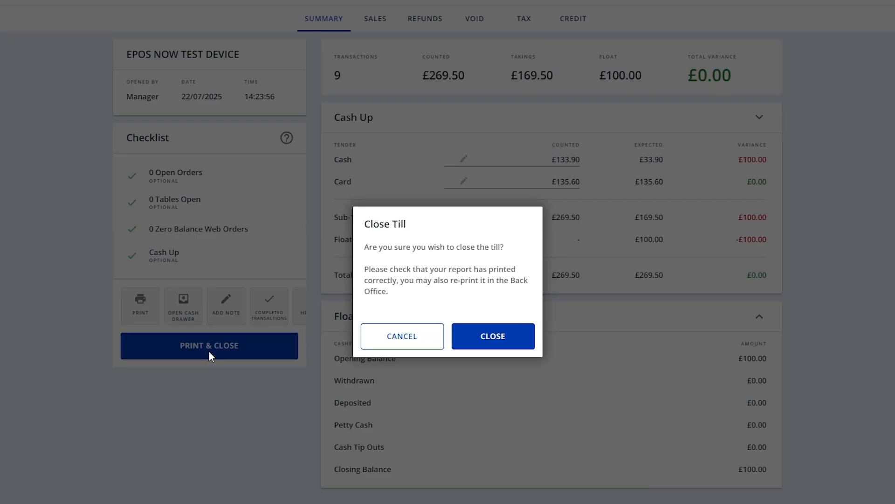
mouse_move(387, 369)
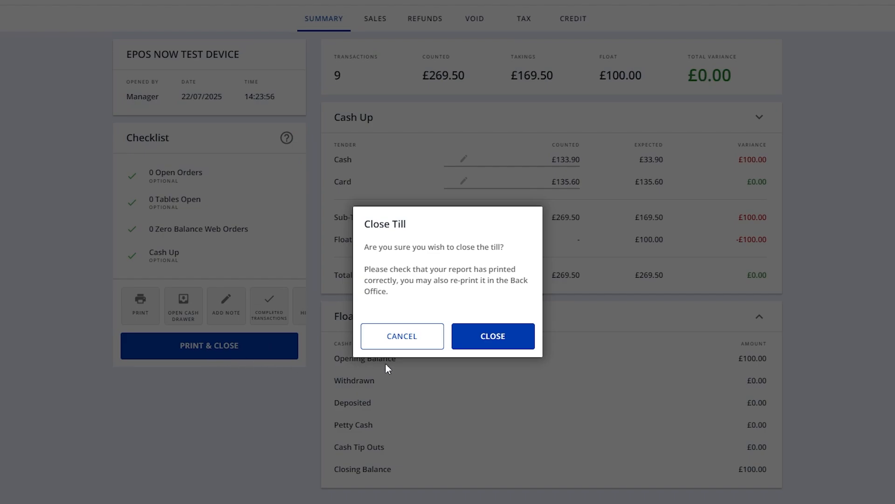
- Confirm Close, starting a fresh session with a £100 float and 0 transactions
left_click(491, 335)
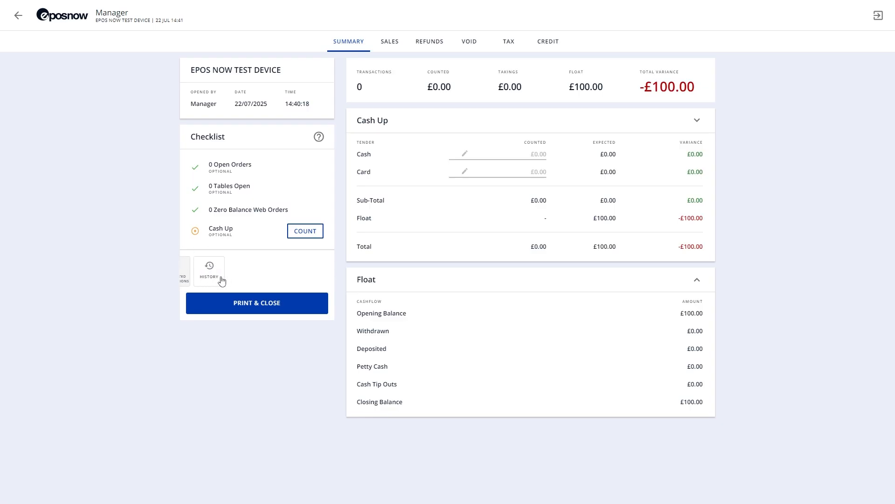
- Open end-of-day History, view the 14:23:08 session report, and reprint it
left_click(209, 270)
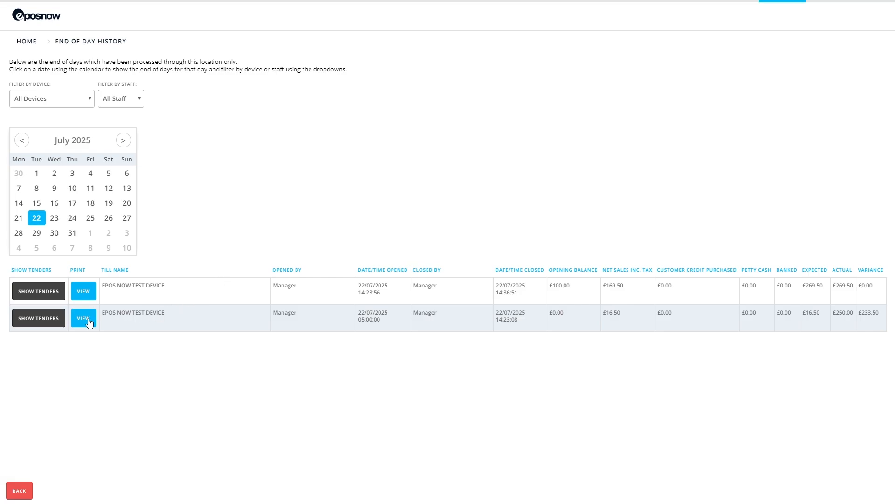
left_click(83, 318)
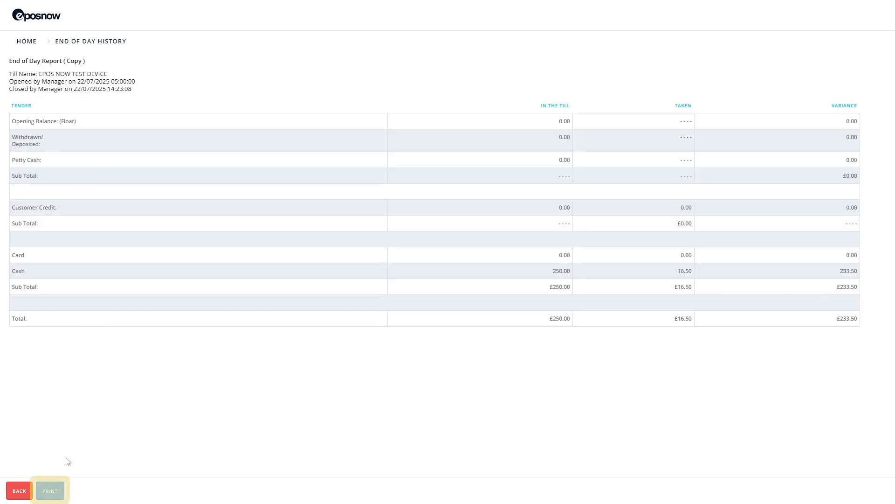
left_click(18, 490)
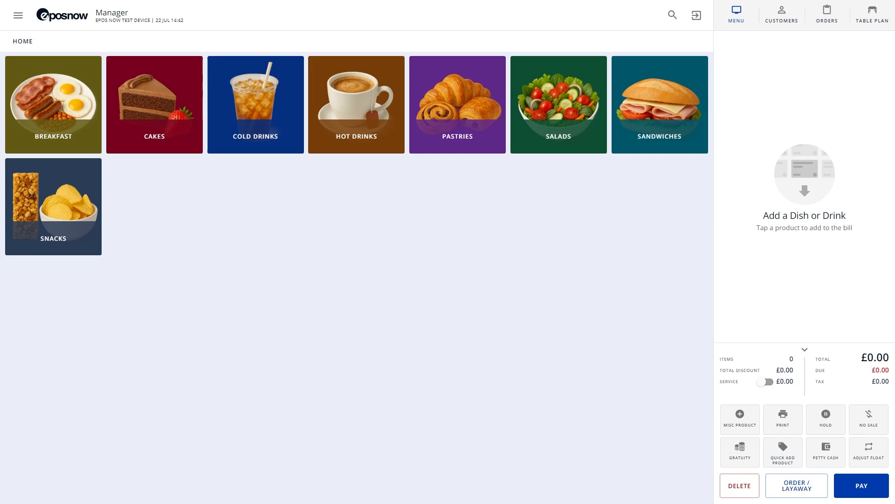
- Check the 14:40 session's close-till summary, then return home and expand Admin
left_click(17, 15)
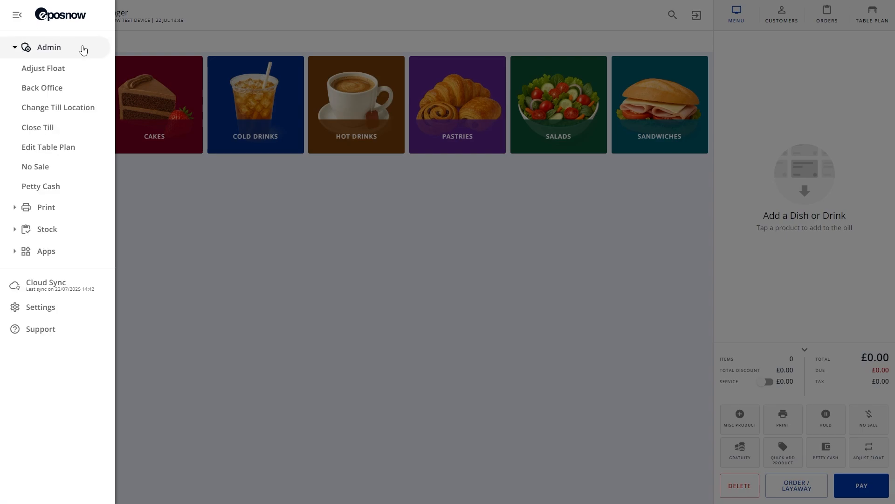
left_click(38, 128)
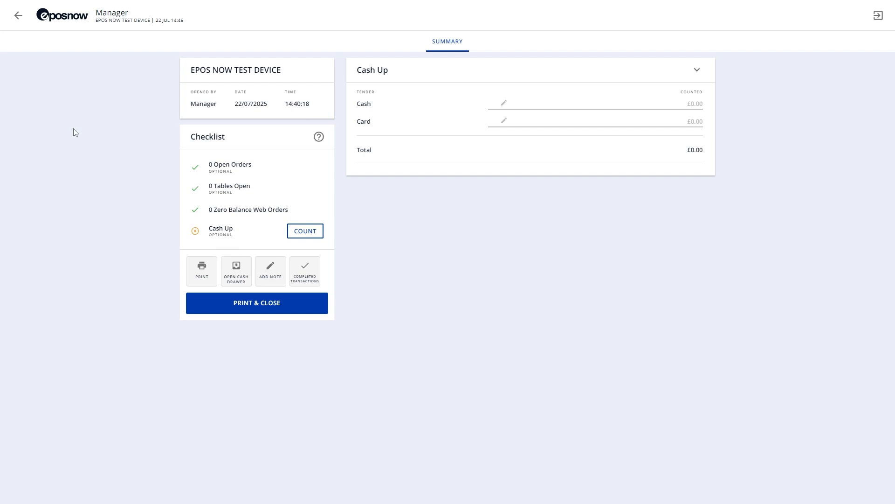
left_click(17, 15)
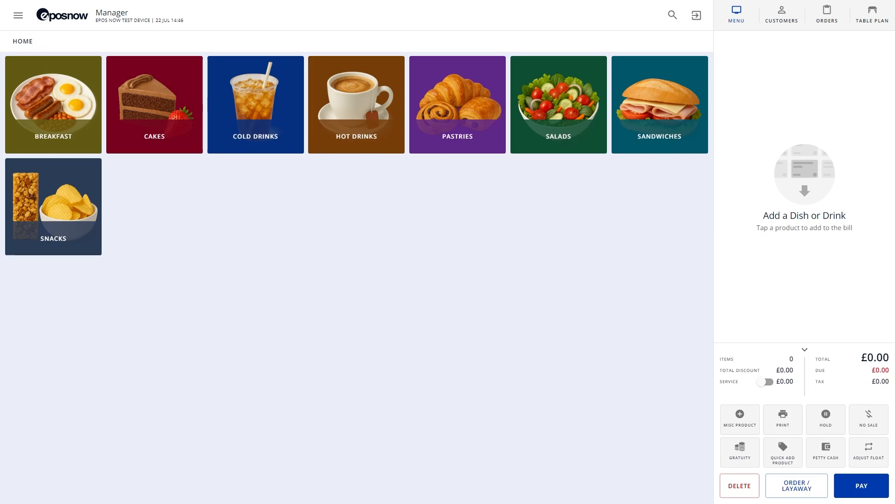
left_click(18, 15)
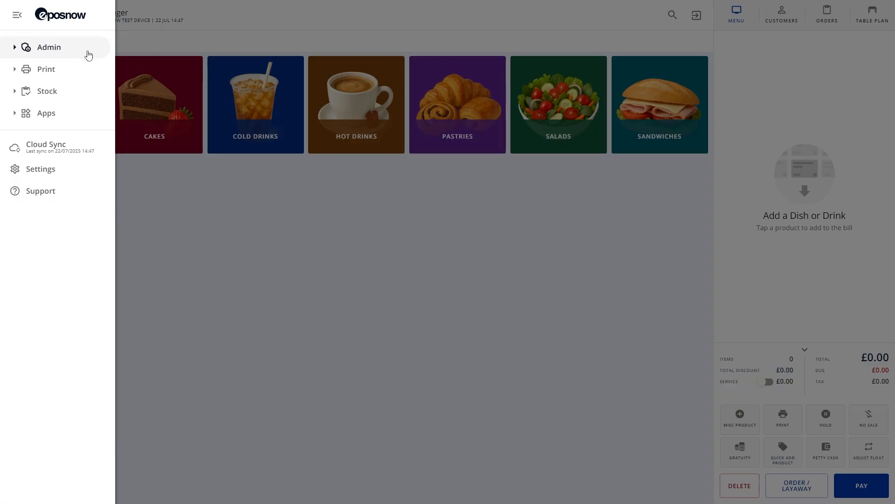
left_click(48, 47)
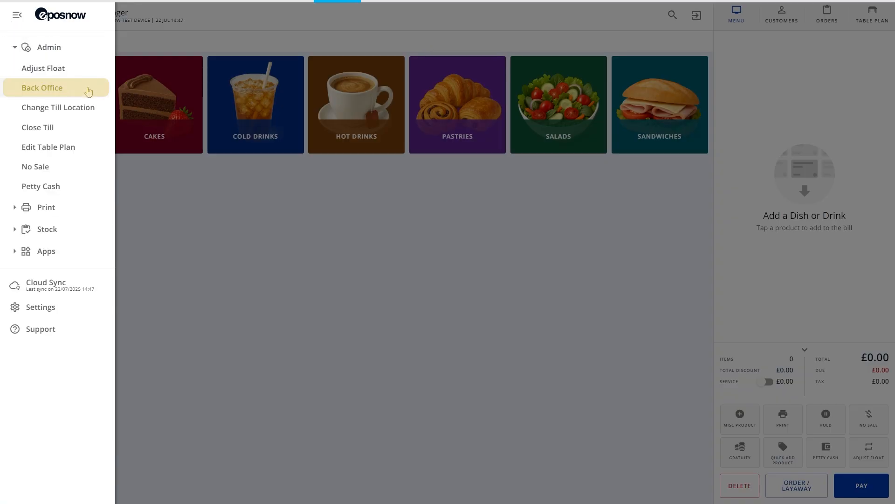
- Enable Auto Close Till for EPOS NOW TEST DEVICE under Setup > Locations > Devices
left_click(41, 87)
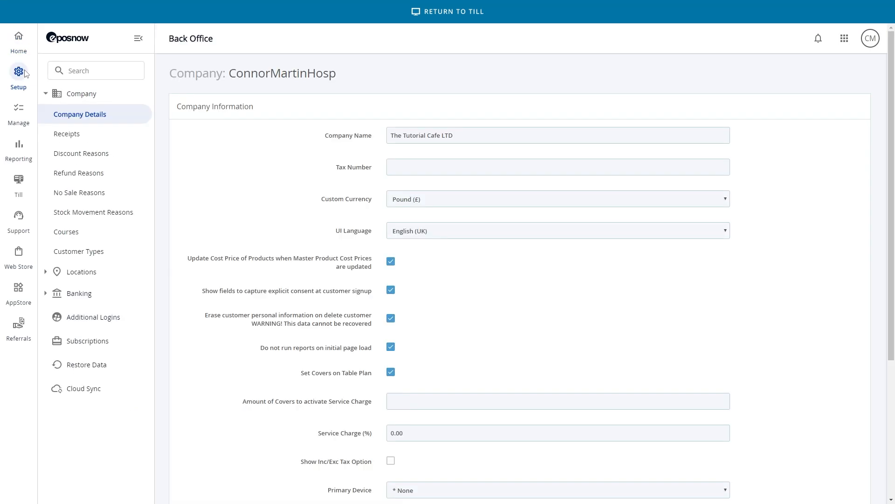
left_click(81, 272)
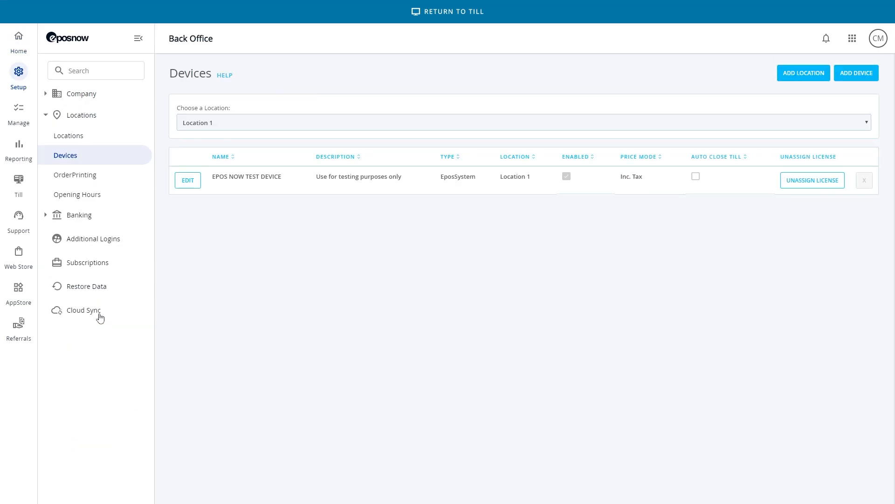
left_click(187, 180)
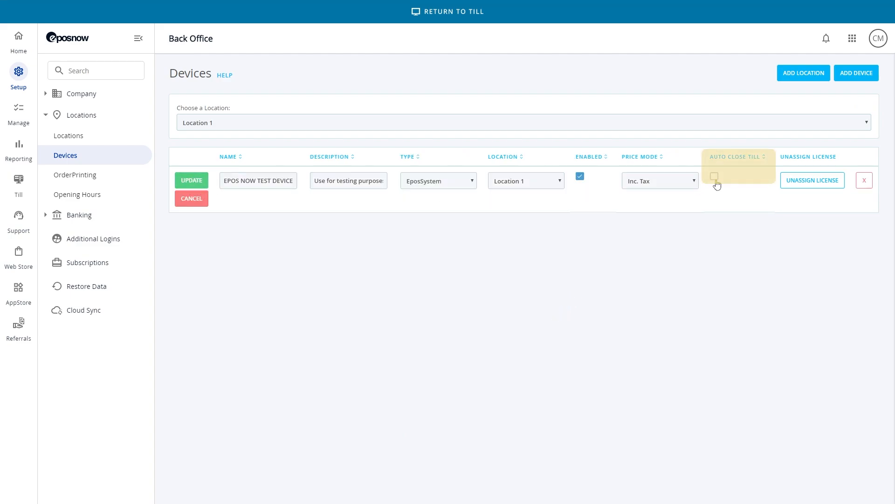
left_click(714, 176)
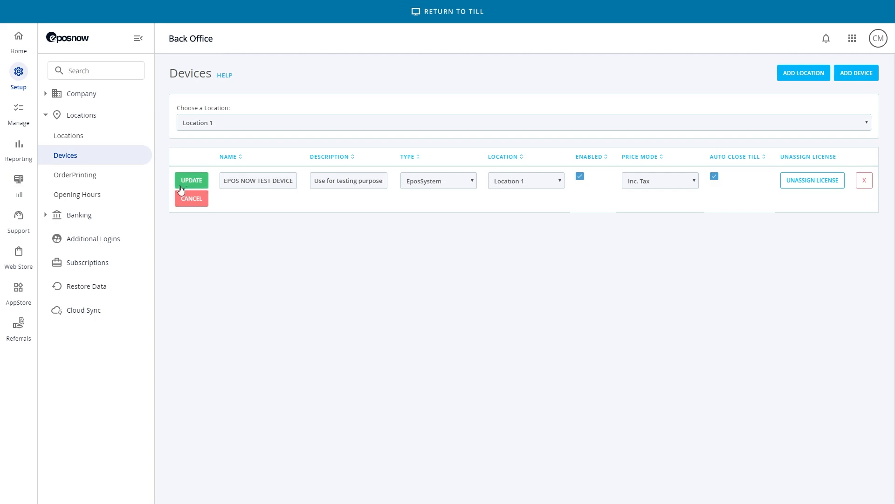
left_click(191, 180)
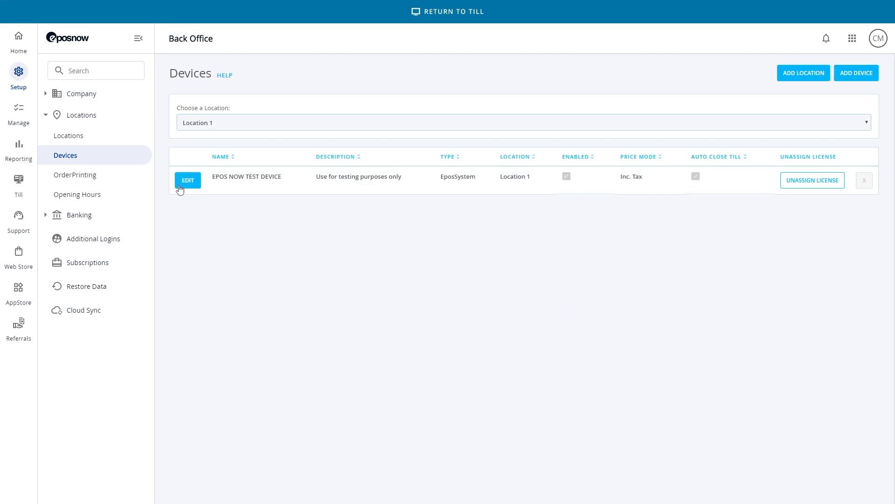
mouse_move(27, 185)
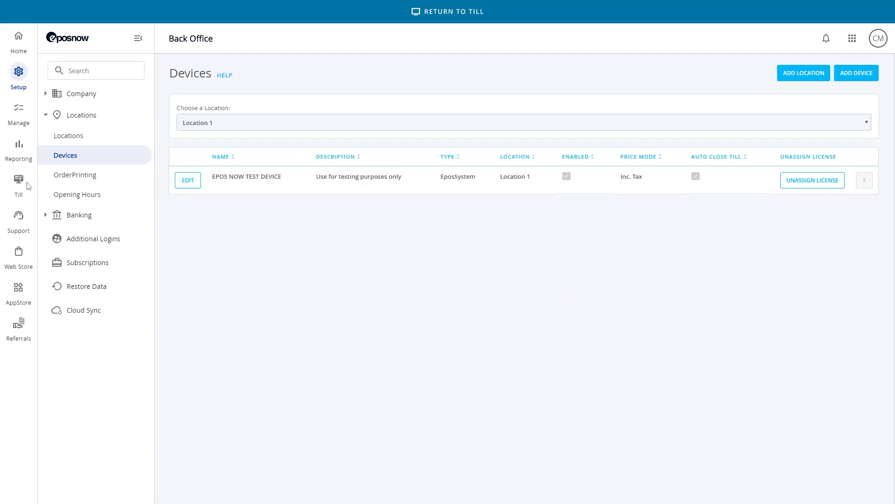
- Review the EOD Report print and show breakdown toggles in till Settings, then go back
left_click(447, 11)
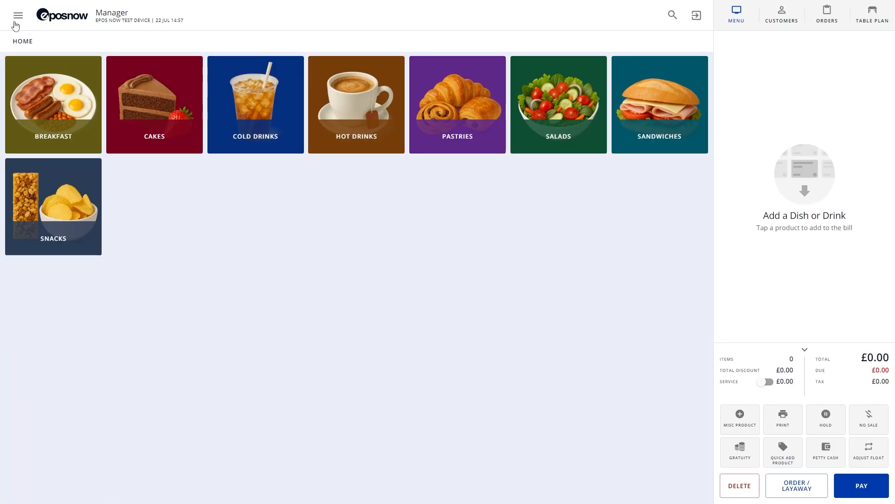
left_click(18, 15)
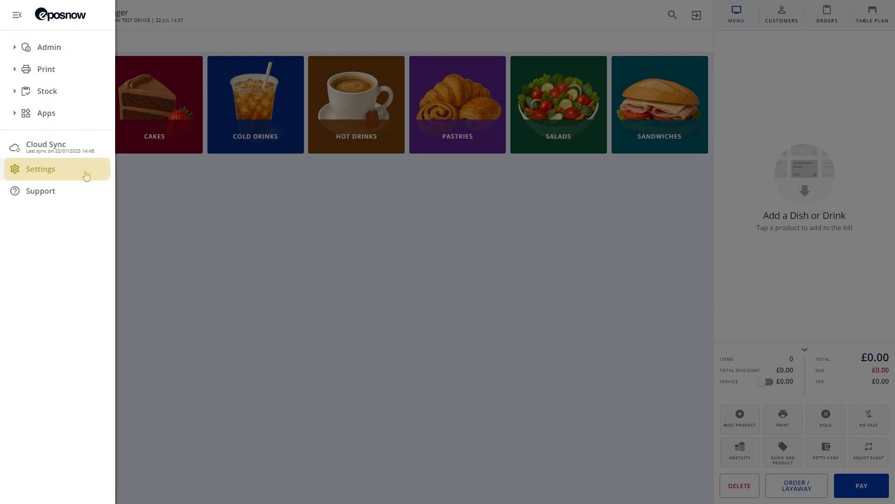
left_click(41, 168)
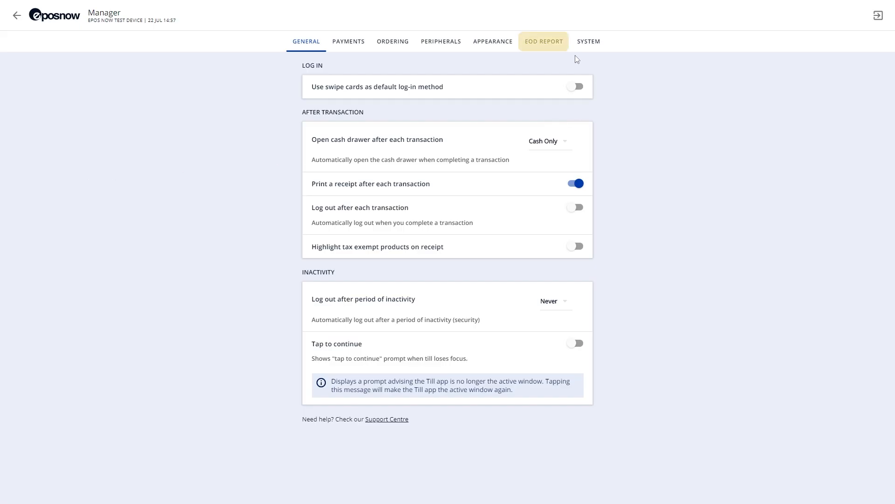
left_click(543, 41)
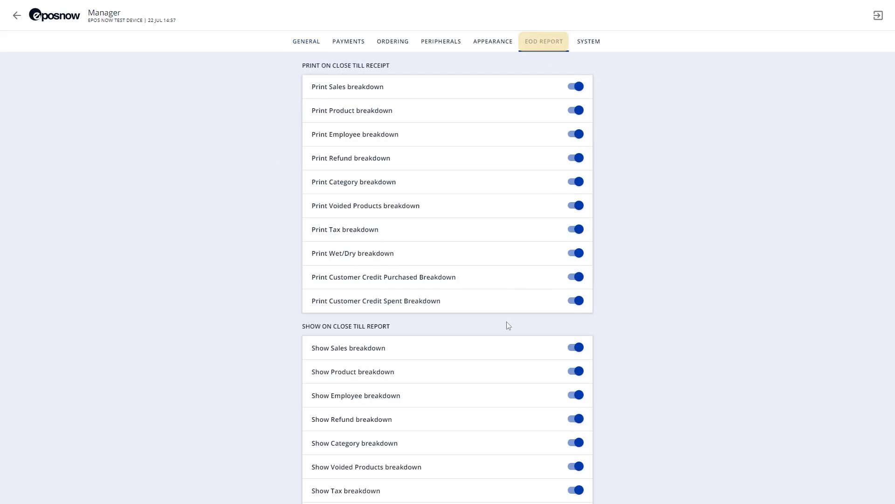
scroll("down", 3)
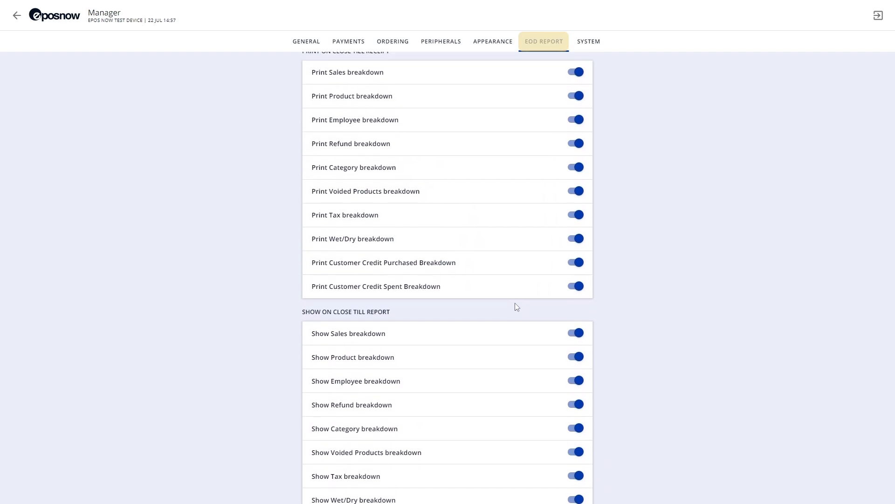
scroll("up", 3)
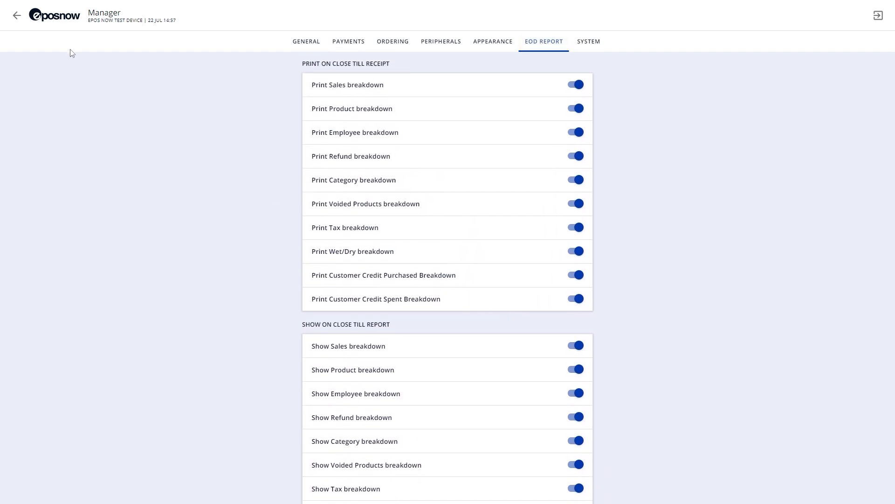
left_click(16, 15)
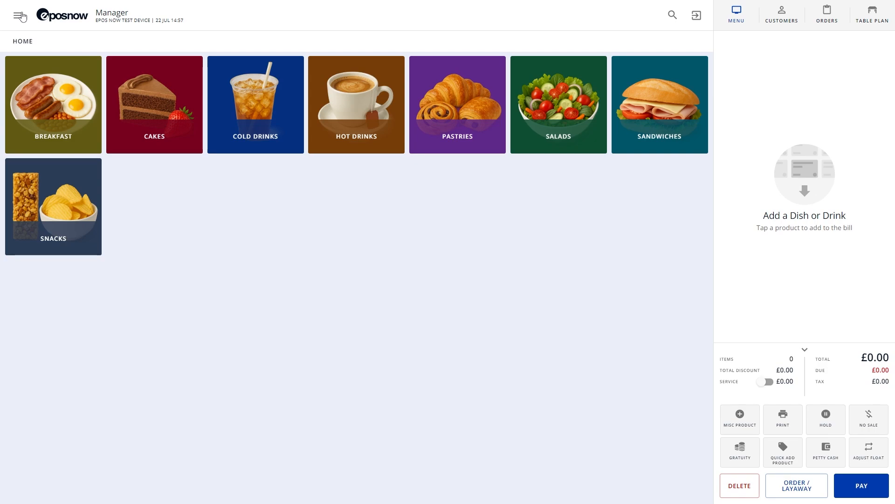
- Load Back Office's Reporting > Banking > End Of Day report filtered to Today
left_click(18, 15)
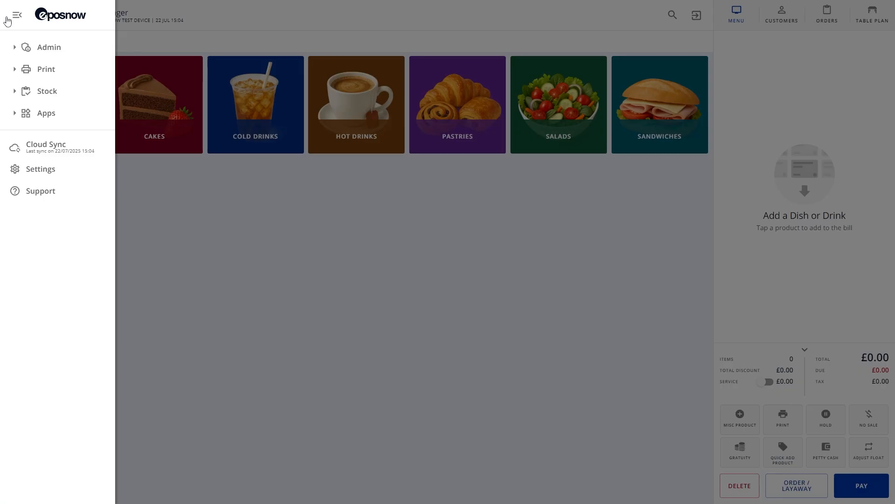
left_click(48, 47)
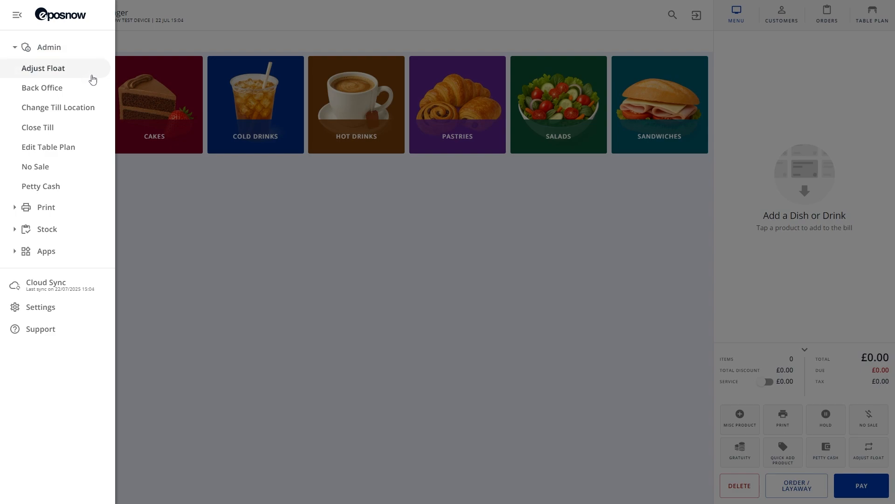
left_click(42, 87)
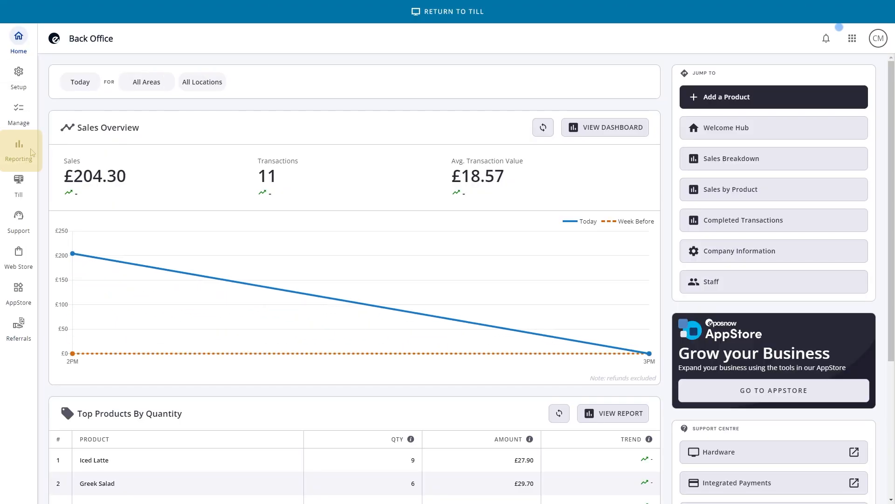
left_click(18, 150)
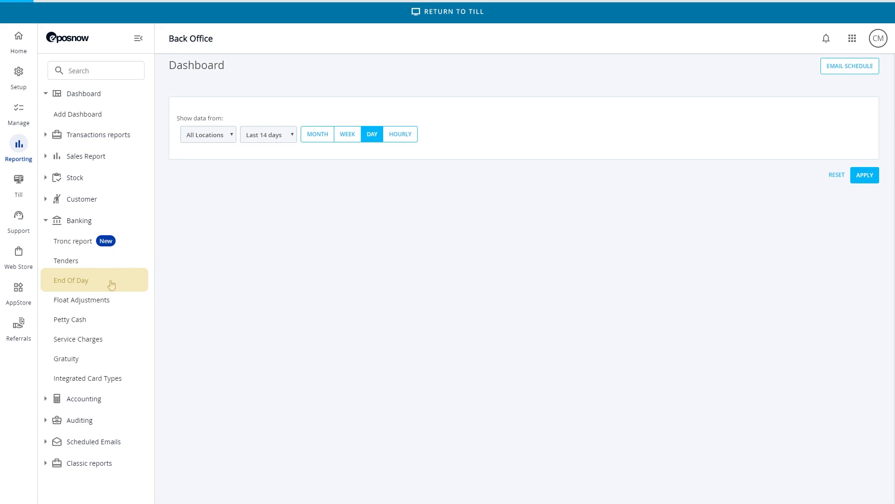
left_click(71, 280)
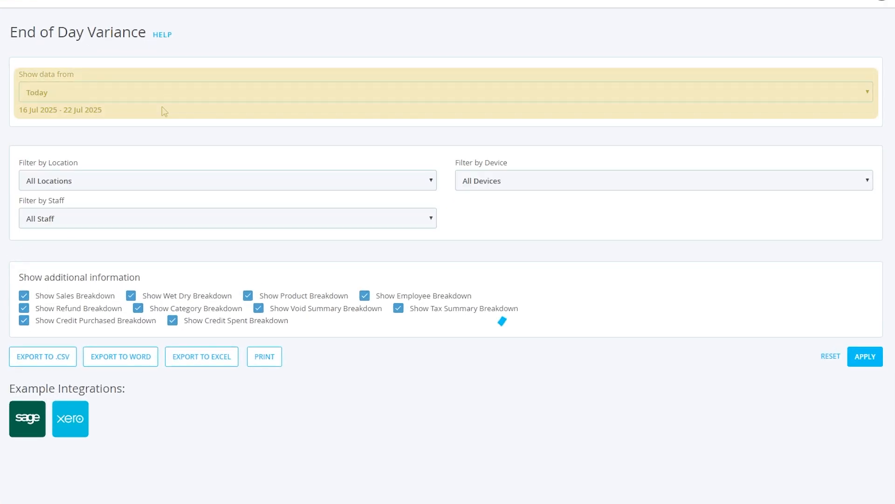
left_click(865, 355)
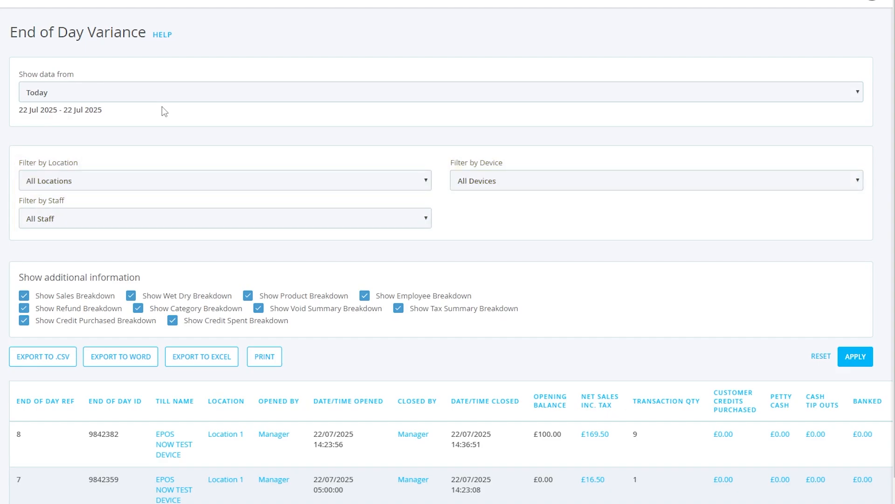
scroll("down", 3)
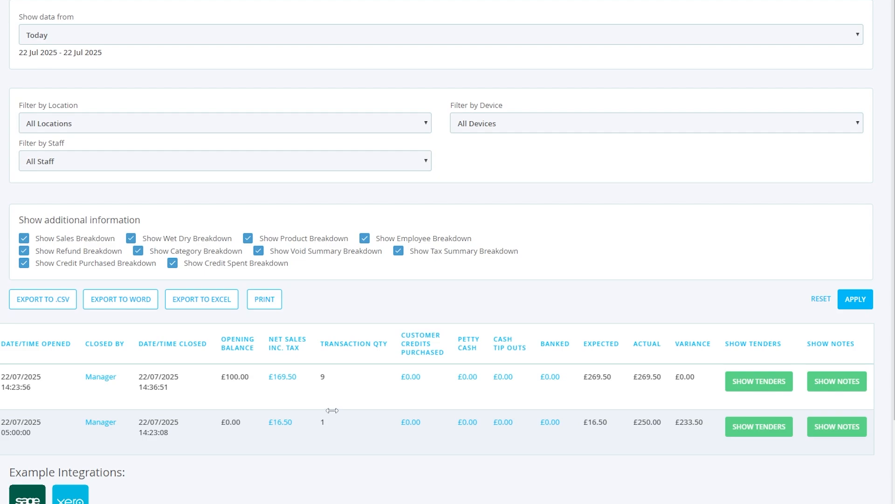
mouse_move(758, 381)
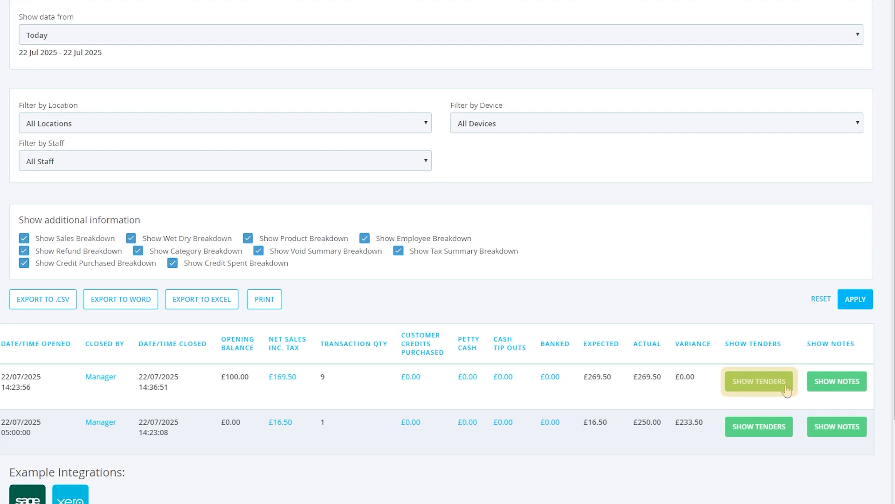
- Review tenders and breakdowns for the 14:36 closure, including the £100.00 cash variance, then return to the till
left_click(758, 381)
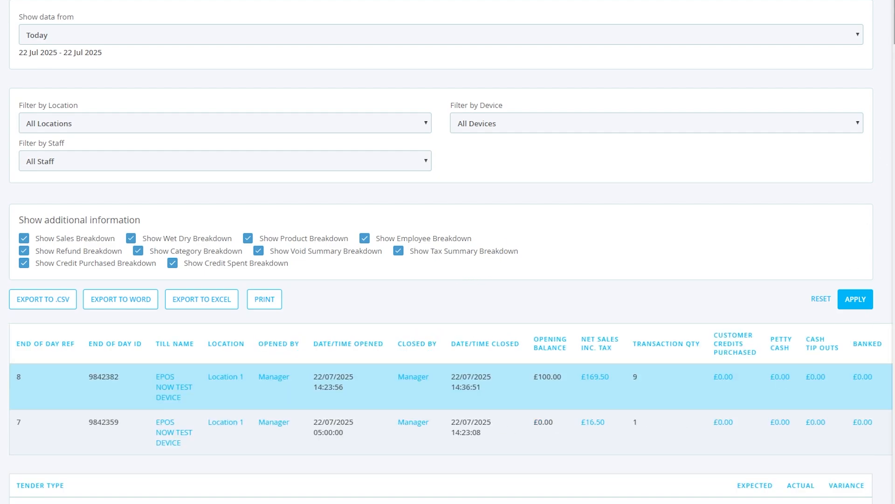
scroll("down", 3)
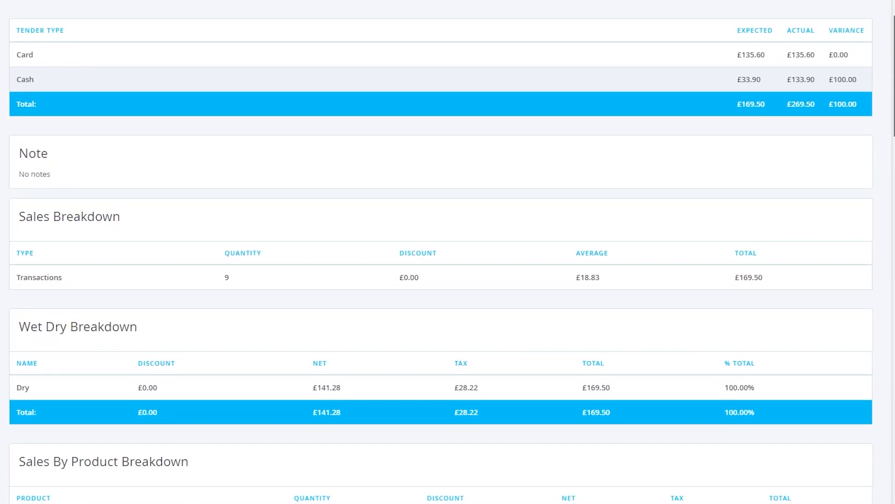
scroll("down", 3)
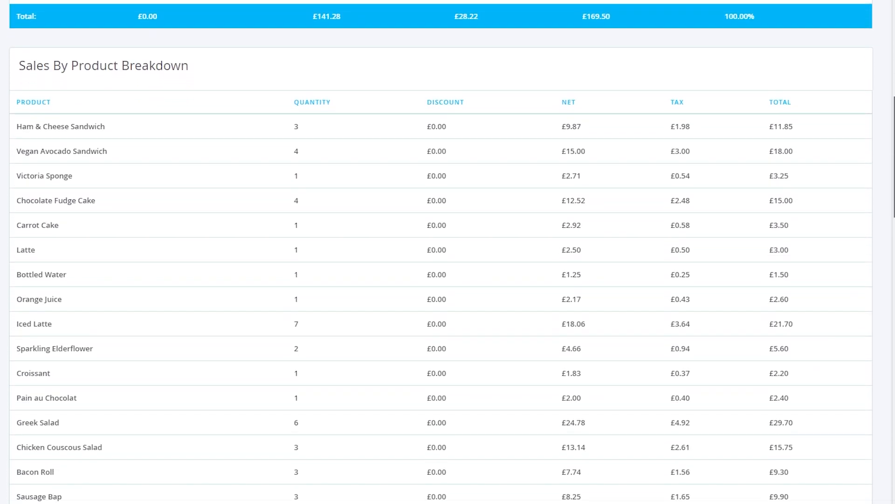
scroll("down", 3)
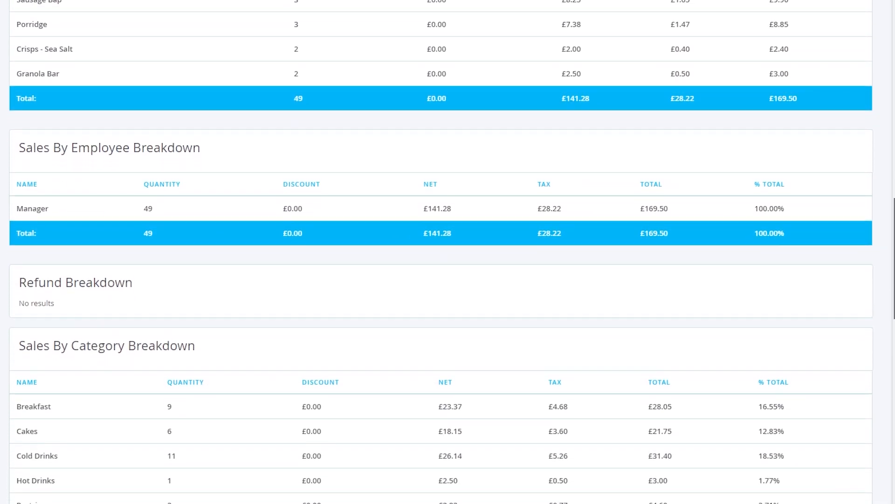
scroll("down", 3)
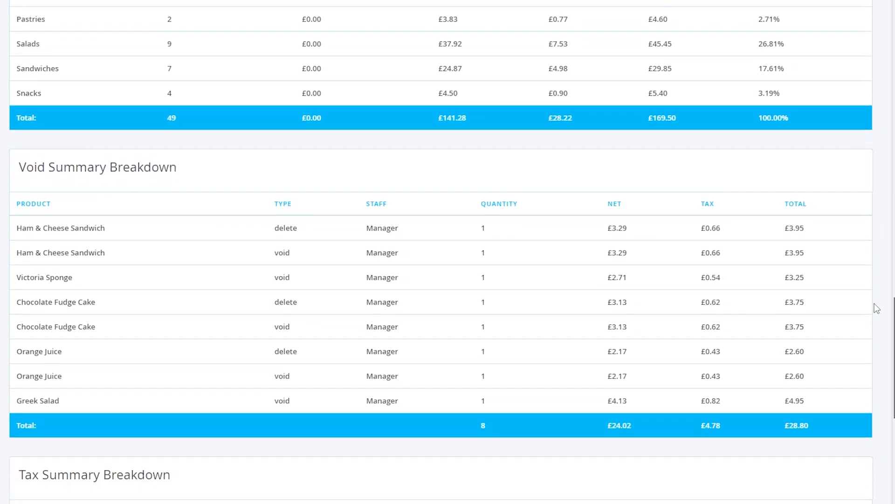
scroll("down", 3)
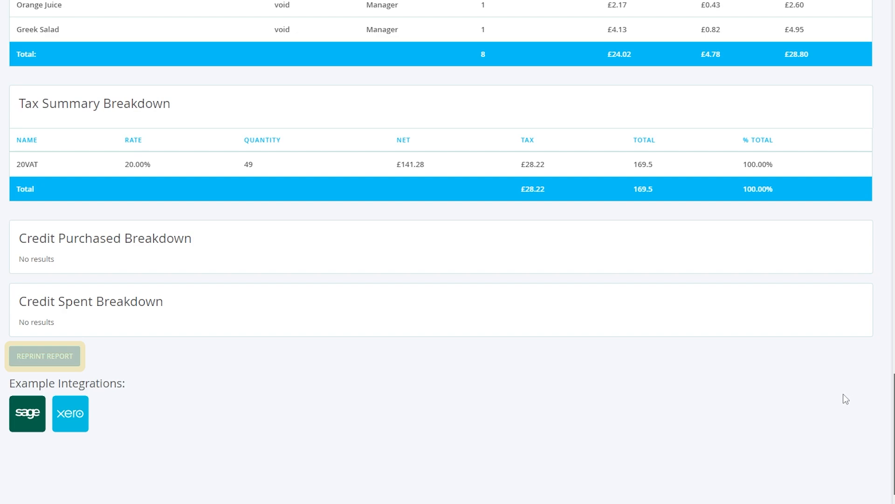
mouse_move(60, 360)
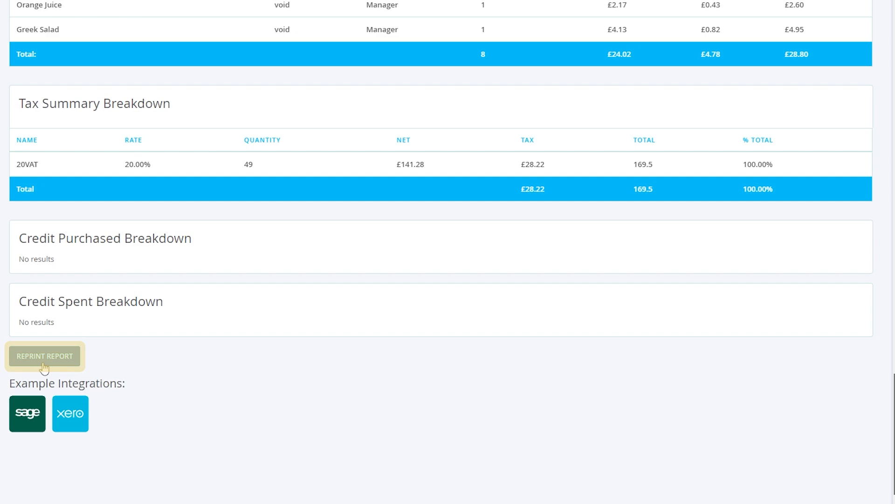
mouse_move(755, 424)
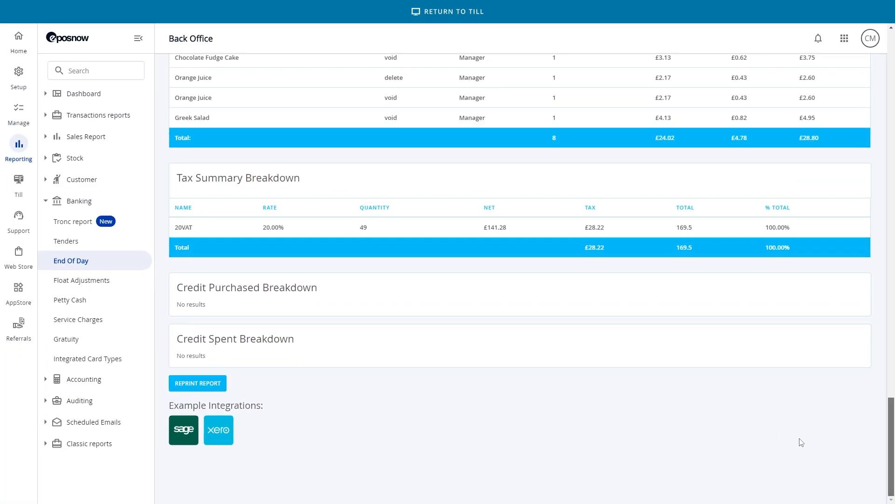
scroll("down", 3)
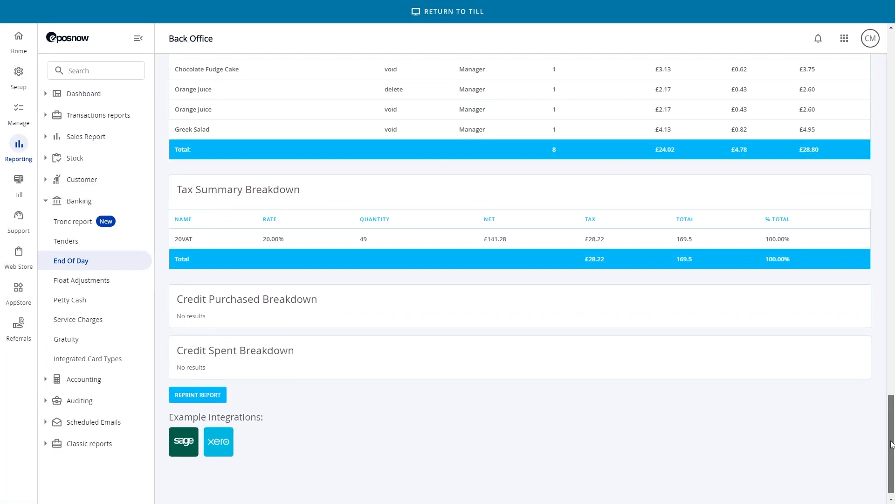
scroll("up", 3)
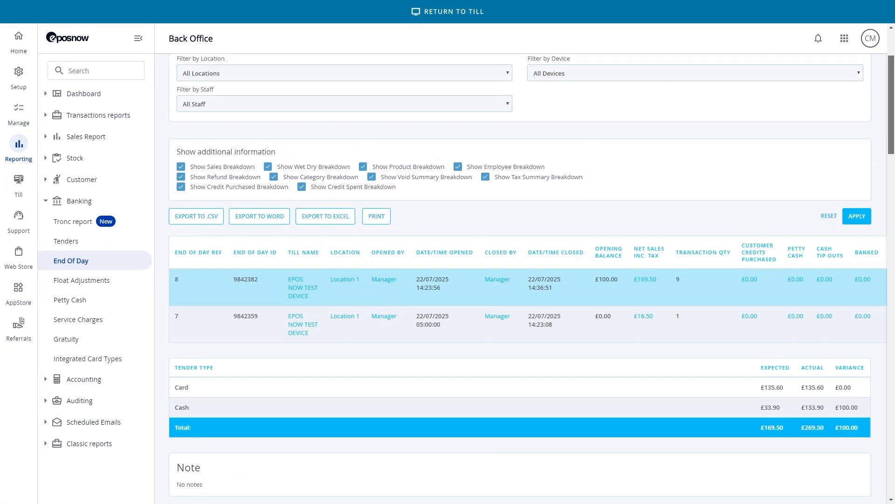
mouse_move(639, 86)
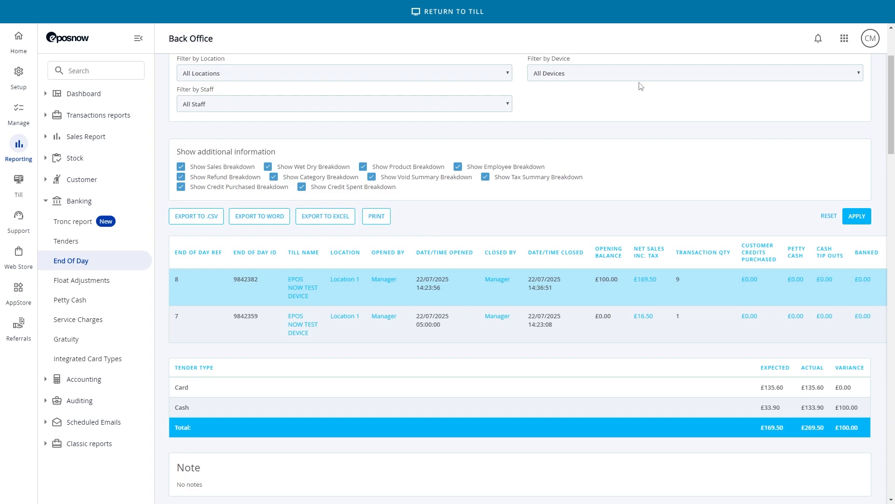
left_click(447, 11)
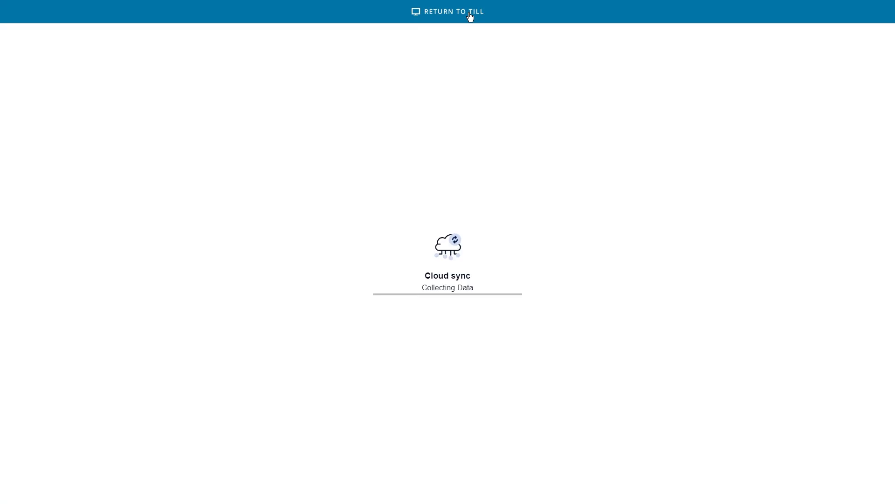
left_click(452, 11)
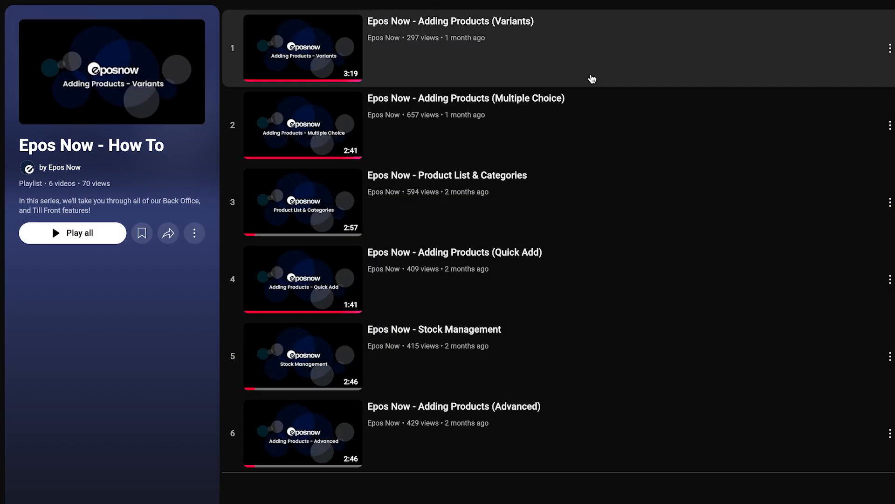
mouse_move(600, 202)
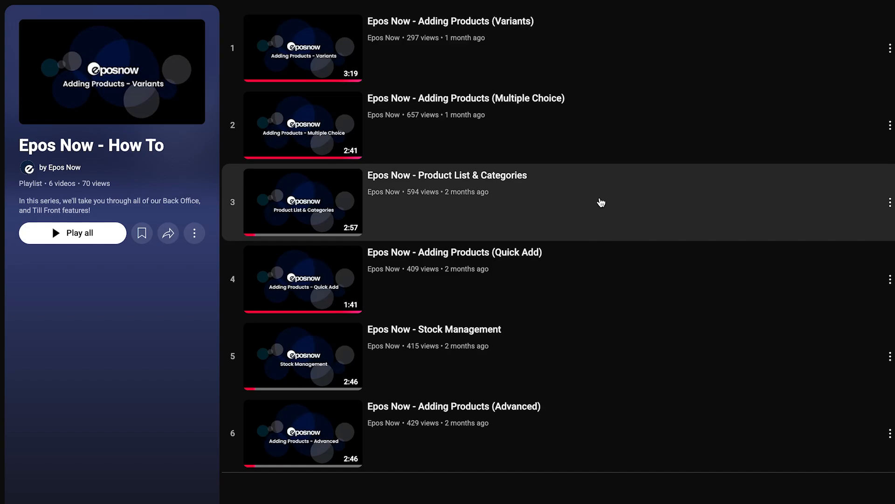